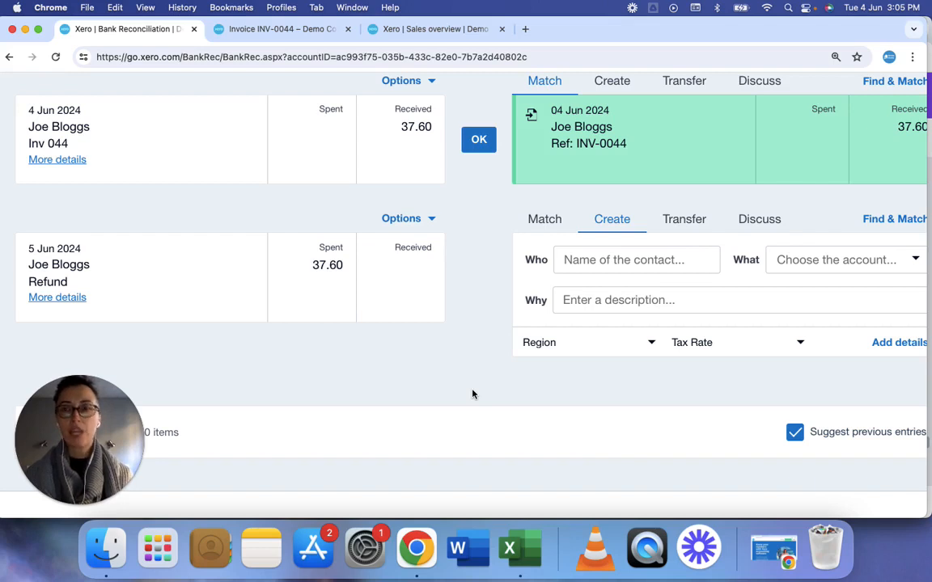
mouse_move(310, 45)
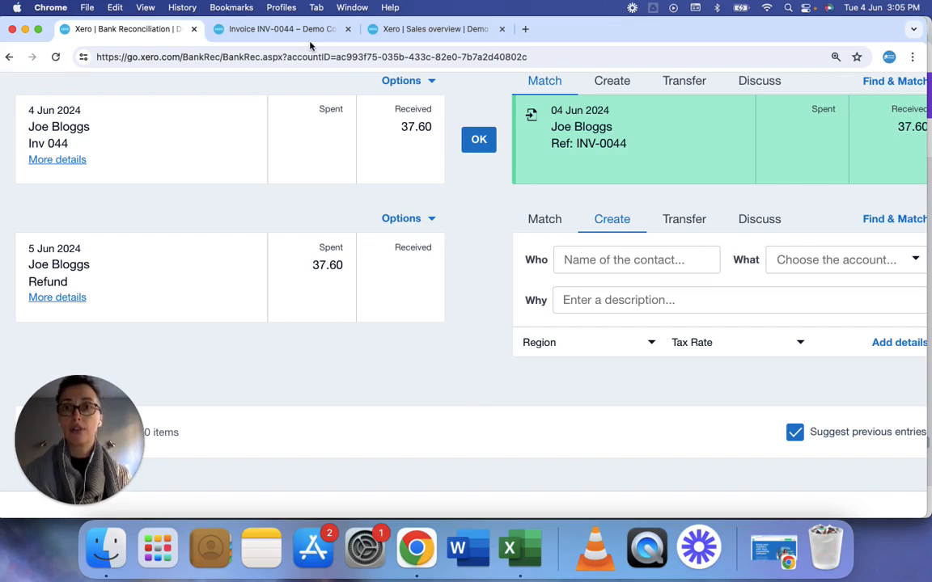
Check INV-0044's amounts, then accept the suggested match for the 4 Jun 37.60 Joe Bloggs receipt
click(278, 29)
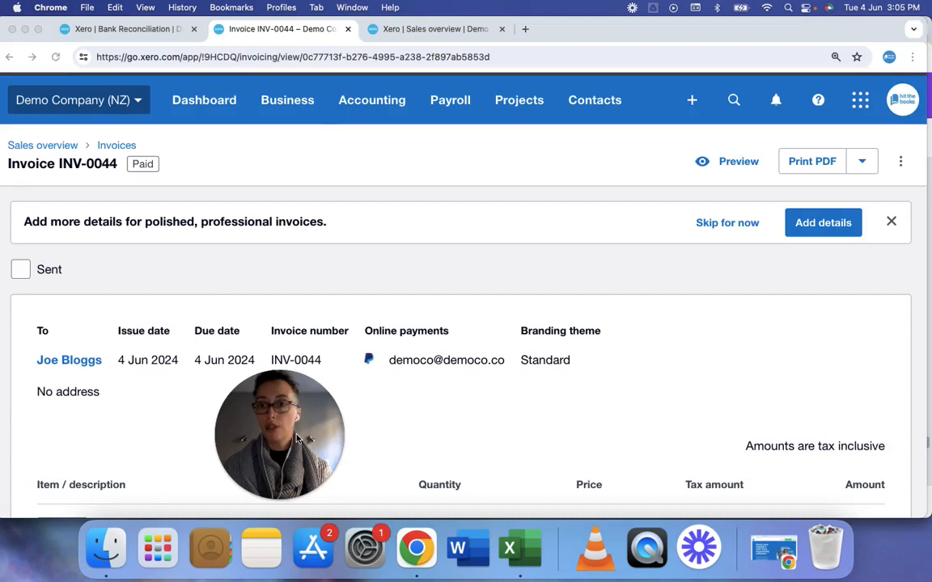
scroll(down, 3)
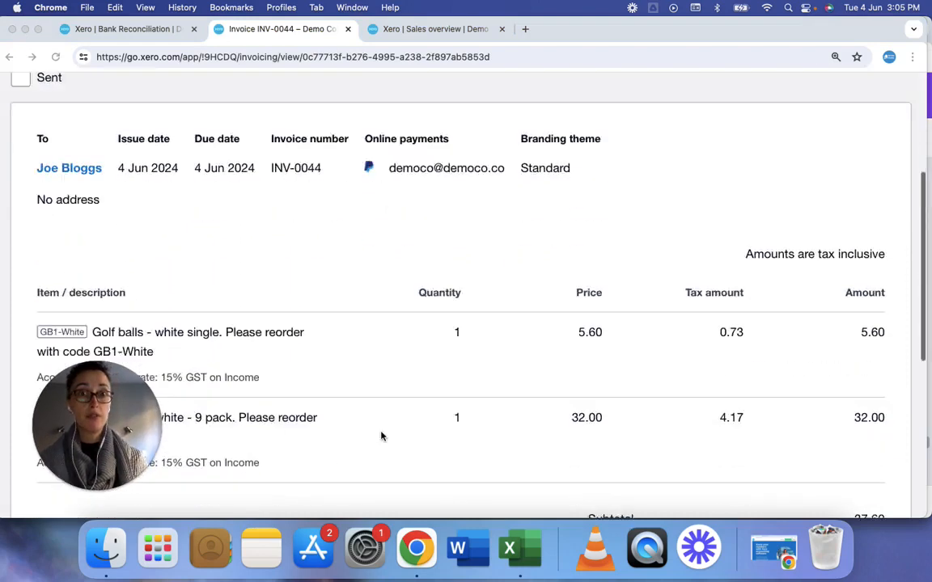
scroll(down, 3)
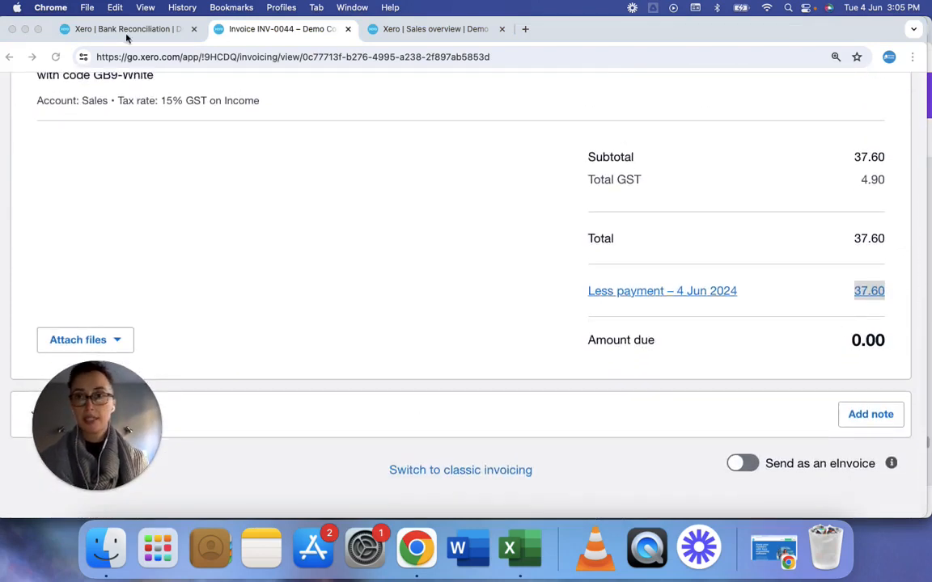
click(126, 29)
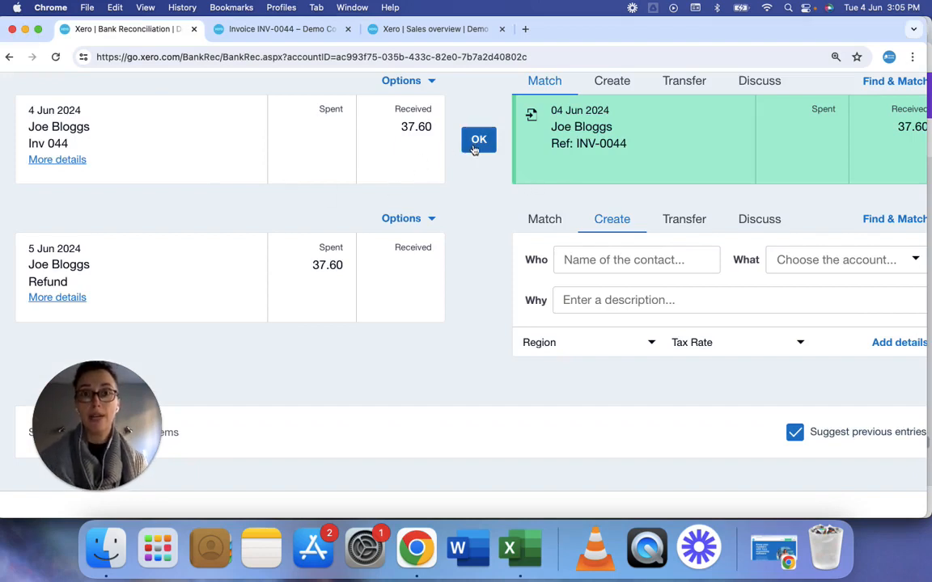
click(479, 139)
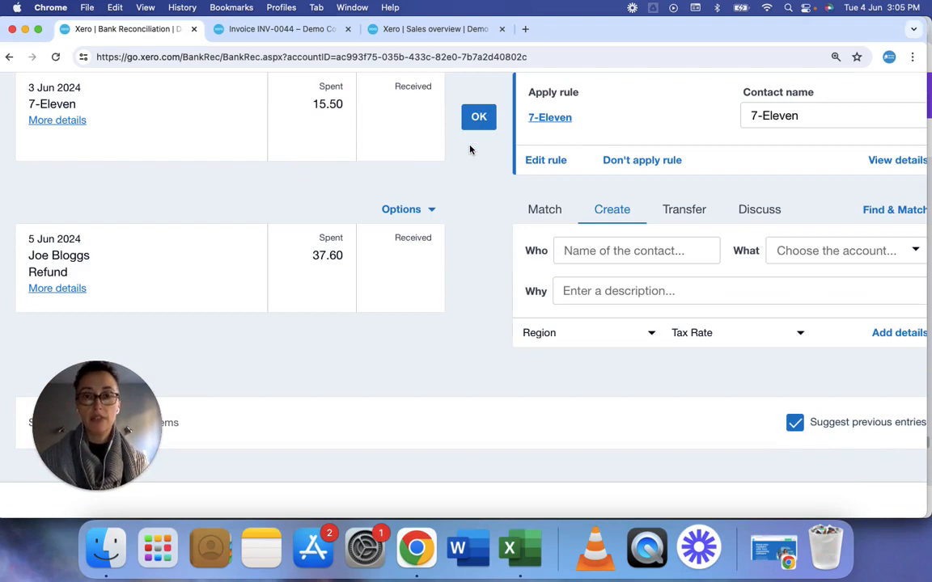
mouse_move(317, 269)
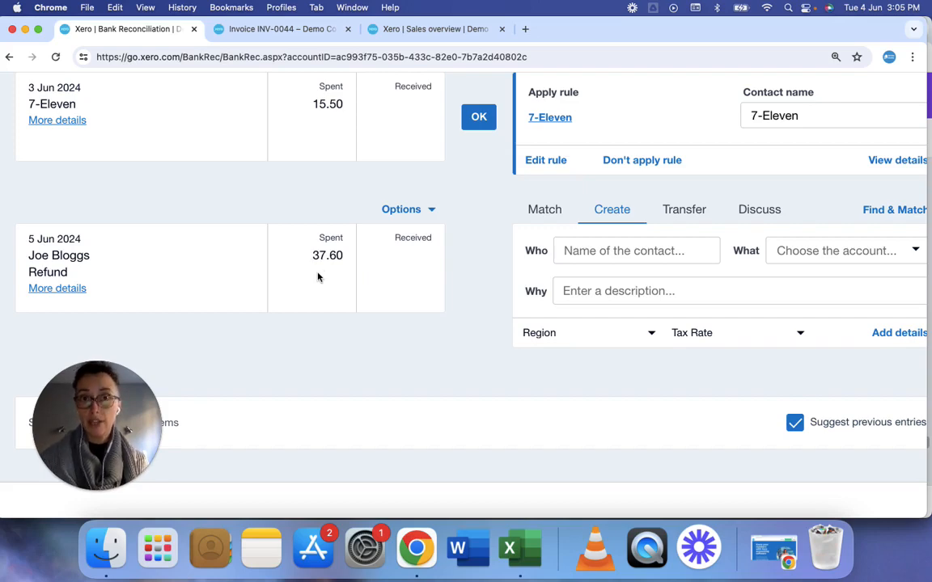
Start a new credit note for Joe Bloggs and copy INV-0044 as its reference
click(435, 30)
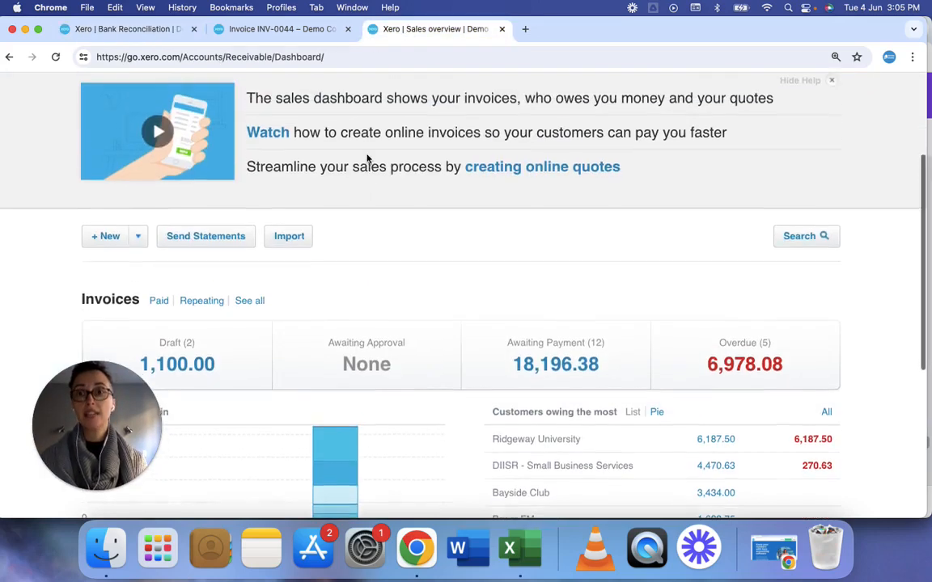
scroll(down, 3)
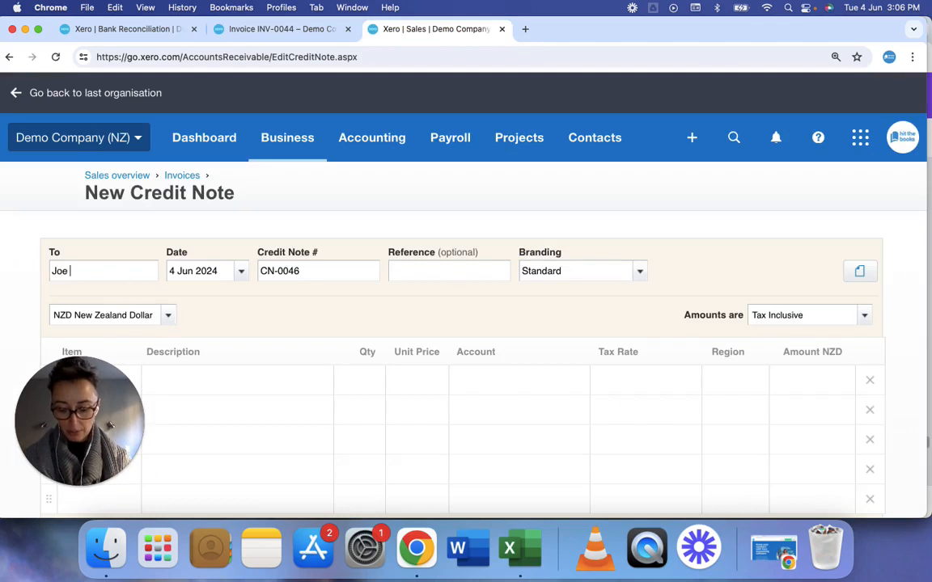
text(Bloggs)
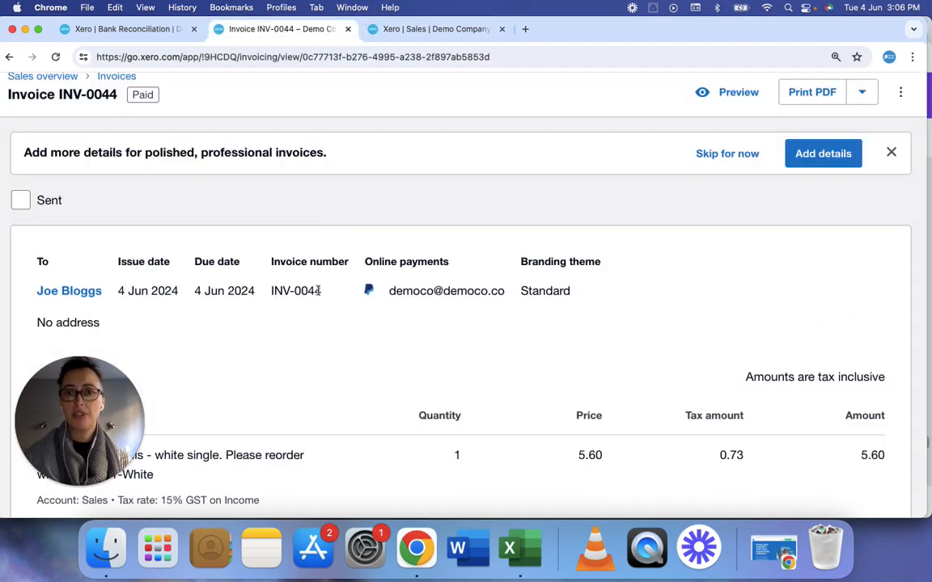
double_click(295, 291)
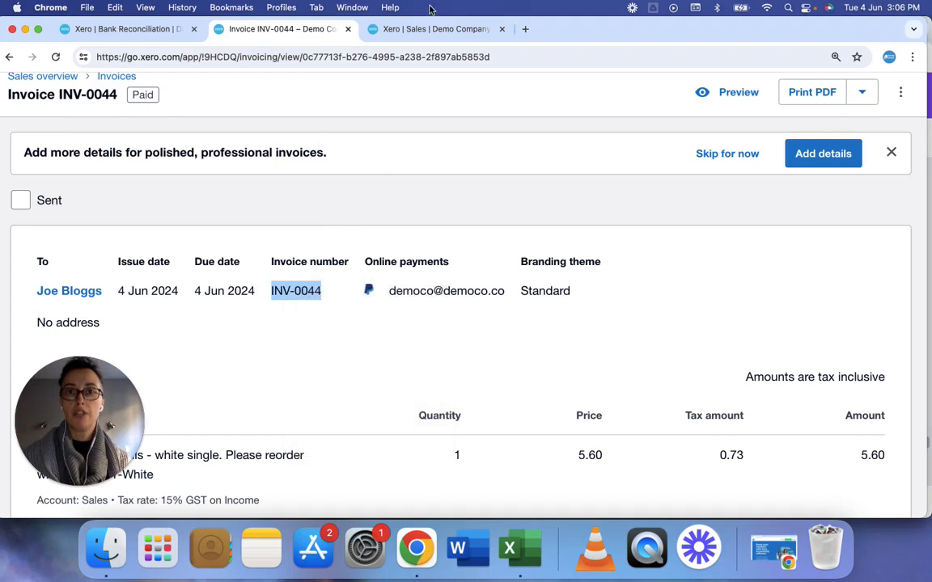
click(435, 29)
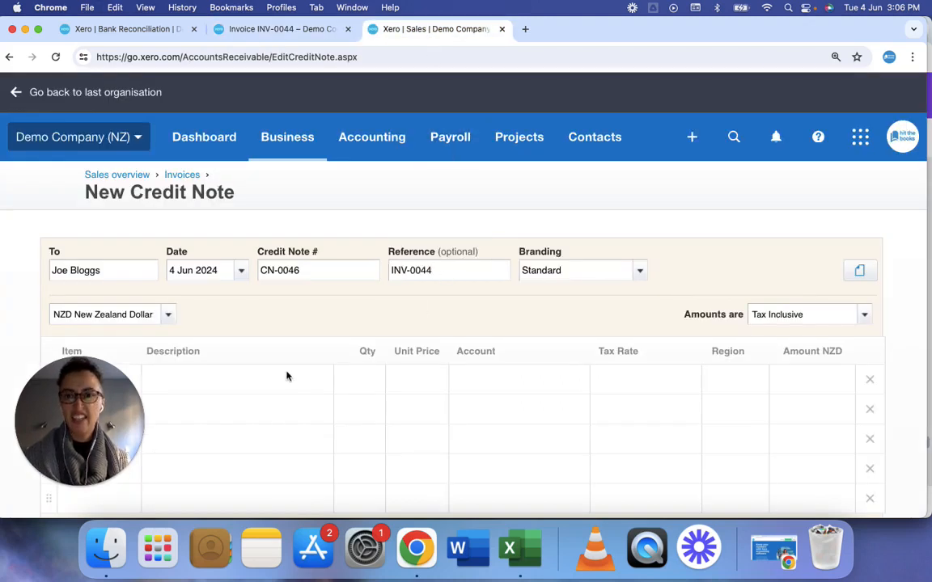
Add a refund line describing INV-0044 with quantity 1 and unit price 37.60
text(Refund on invoice INV-0044)
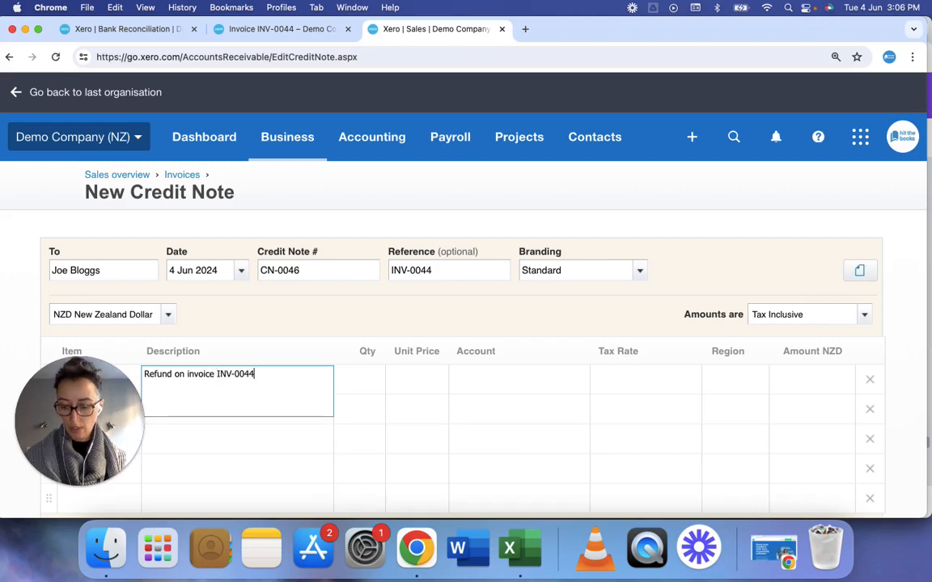
click(275, 29)
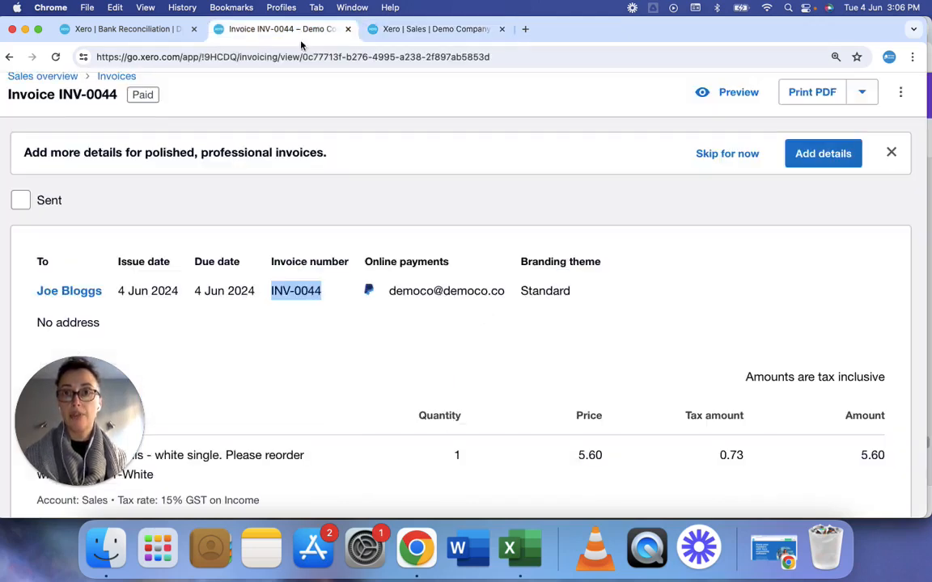
scroll(down, 3)
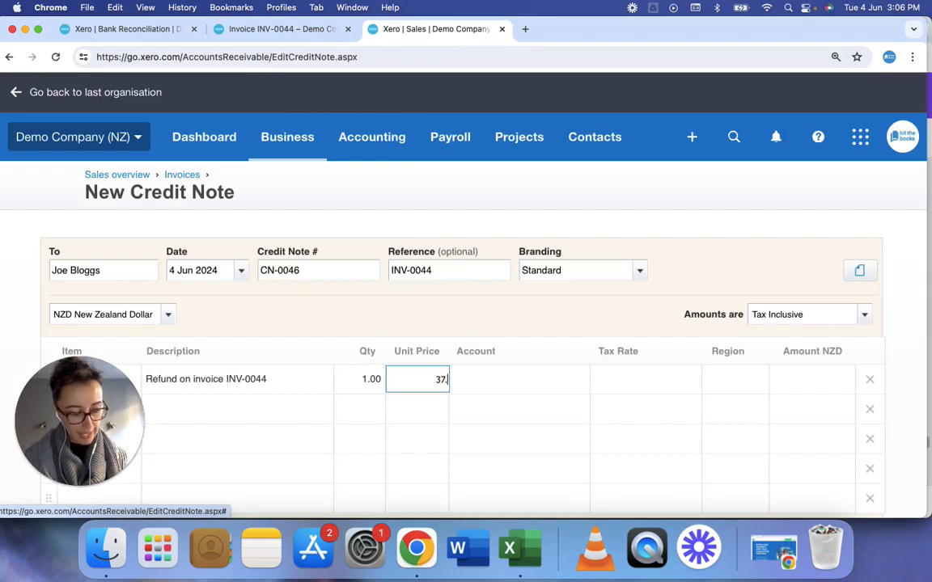
click(518, 379)
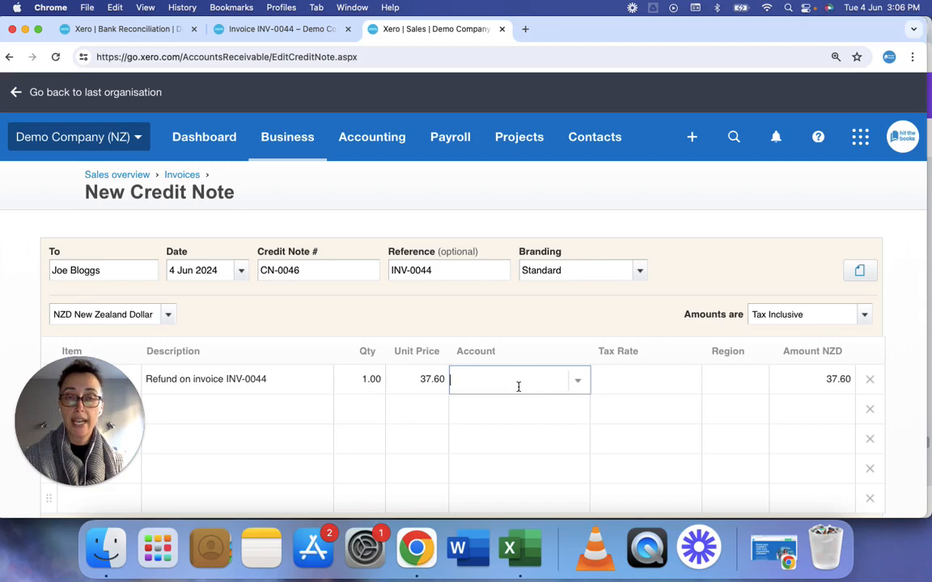
Code the refund line to 200 - Sales and approve credit note CN-0046, then return to reconciliation
click(279, 29)
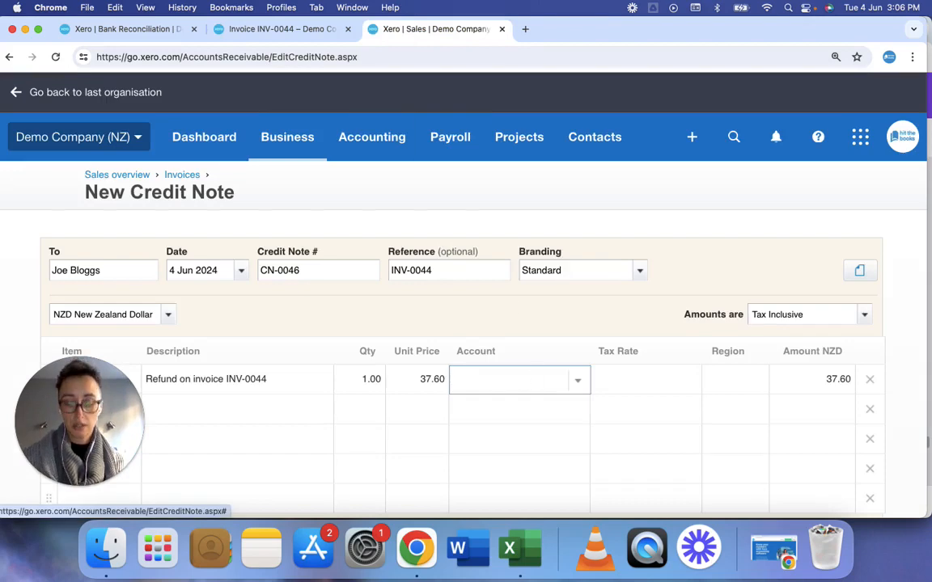
click(518, 378)
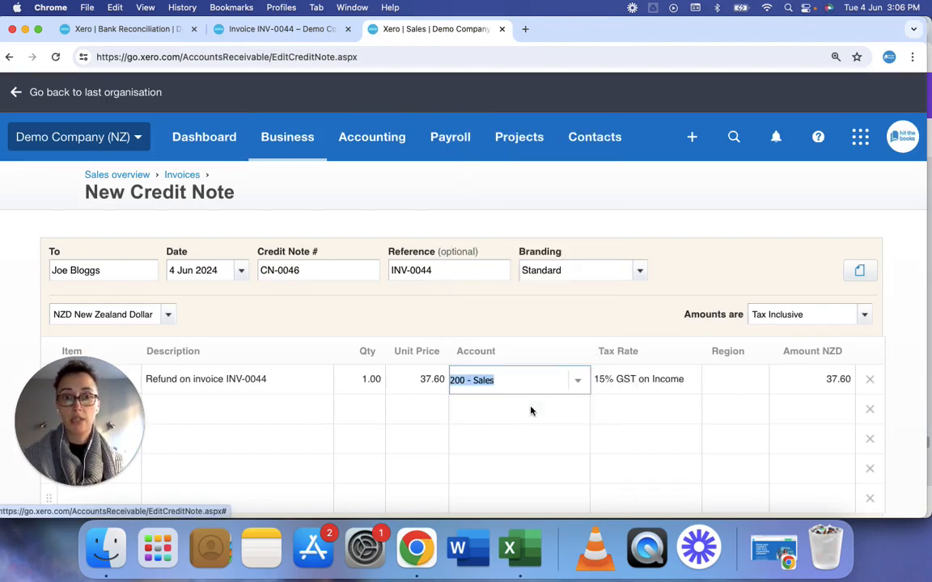
scroll(down, 3)
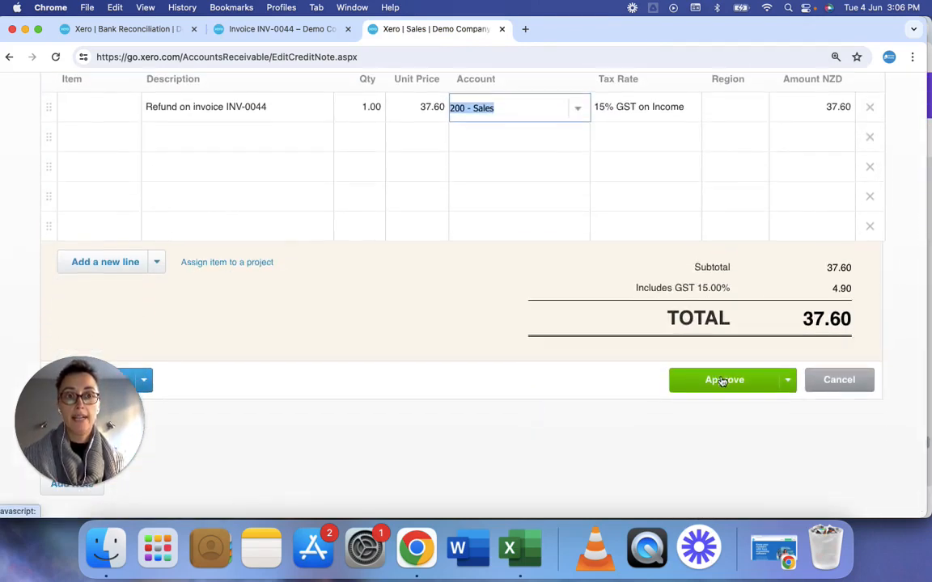
click(725, 379)
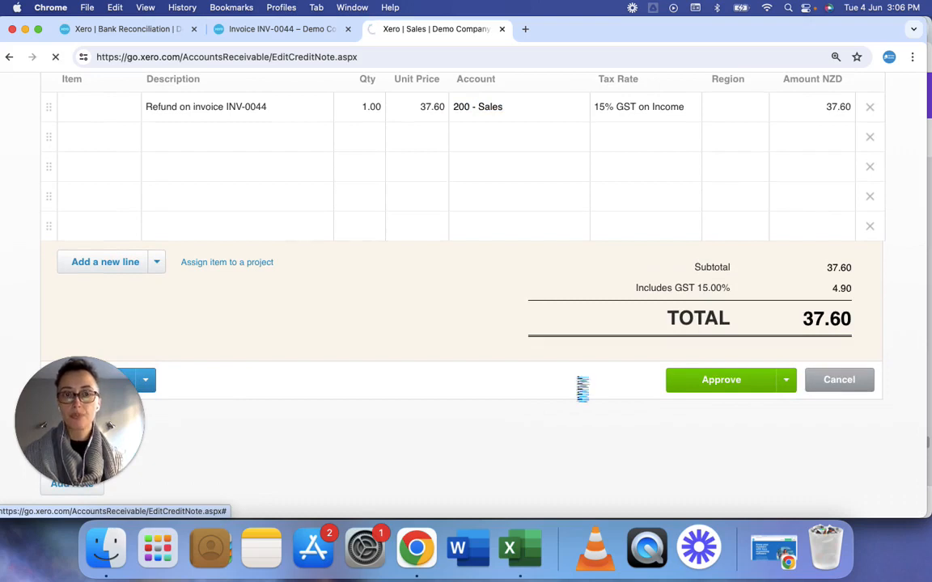
click(720, 378)
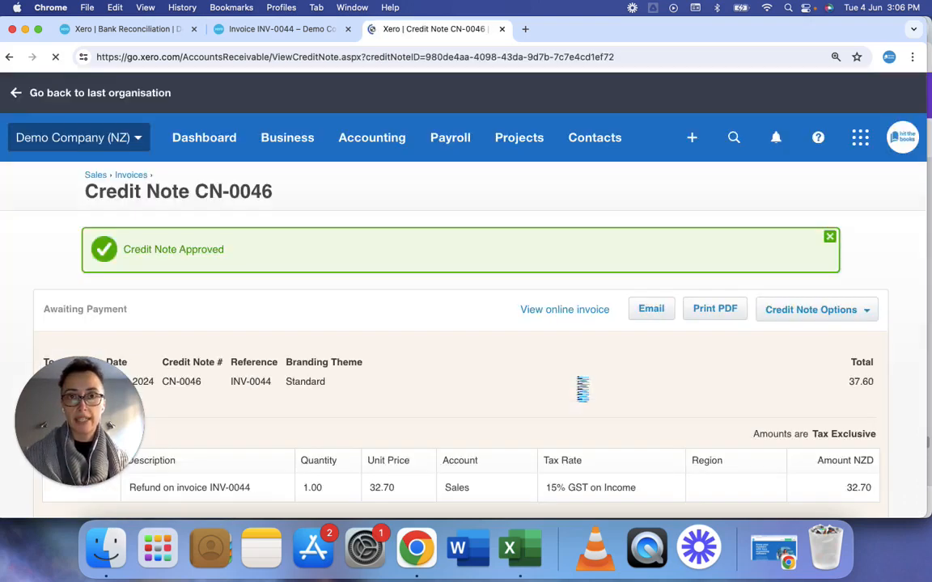
click(126, 29)
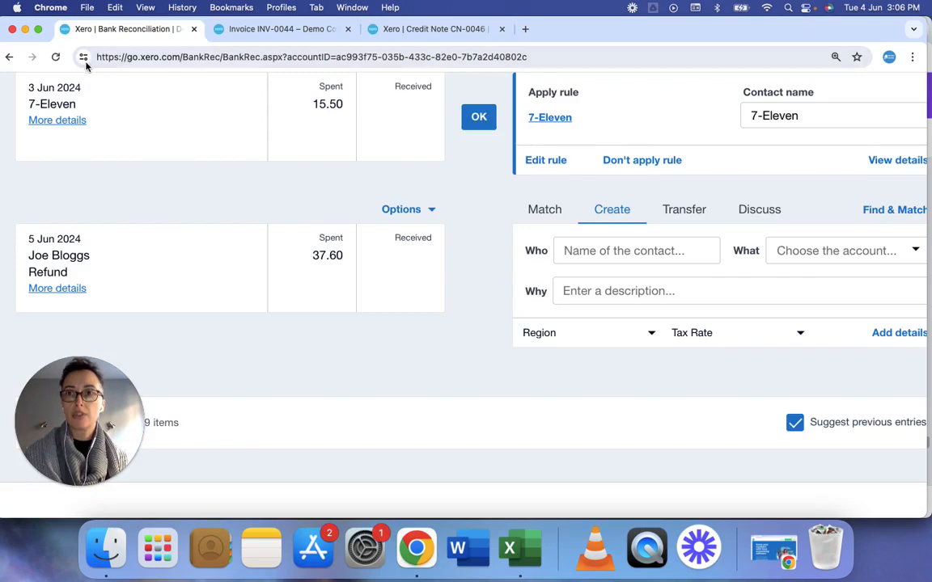
click(55, 57)
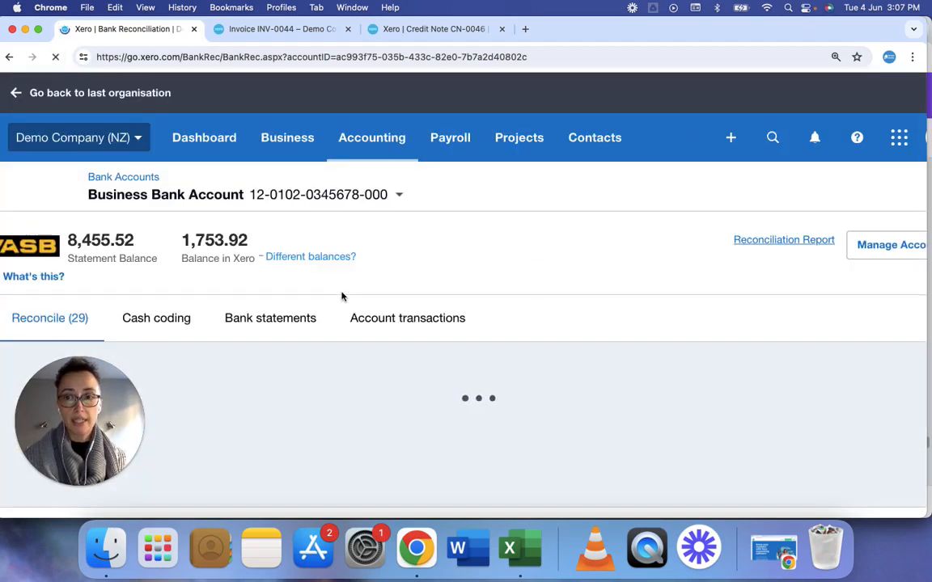
scroll(down, 3)
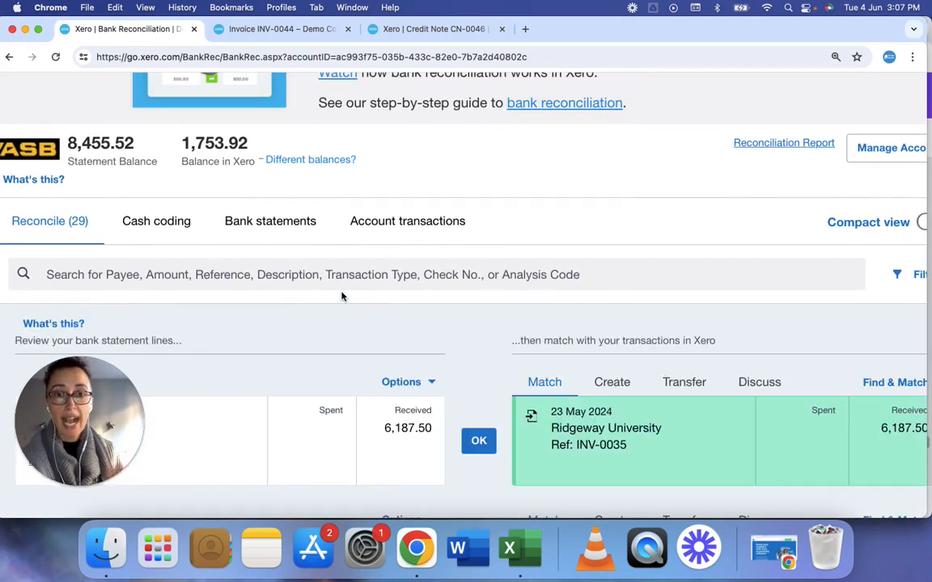
scroll(down, 3)
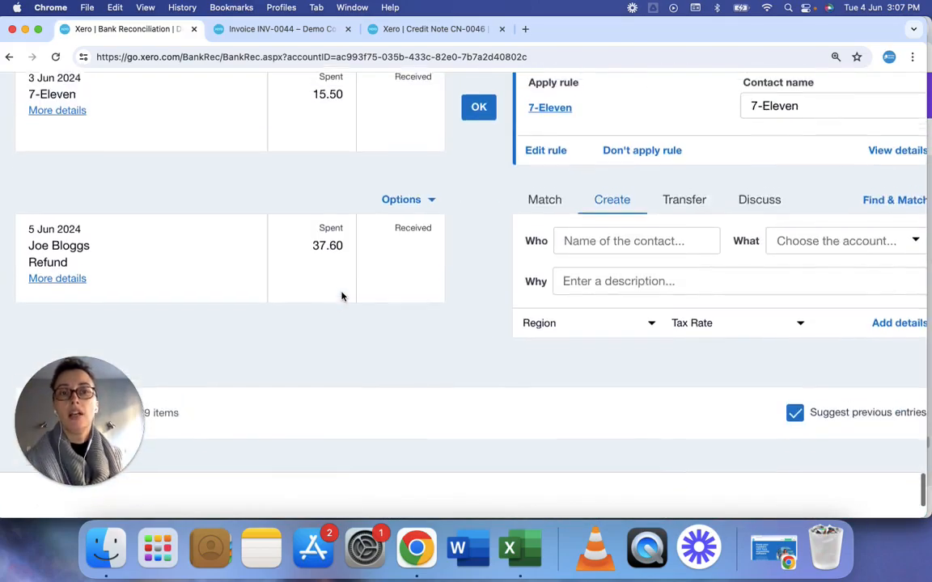
scroll(down, 3)
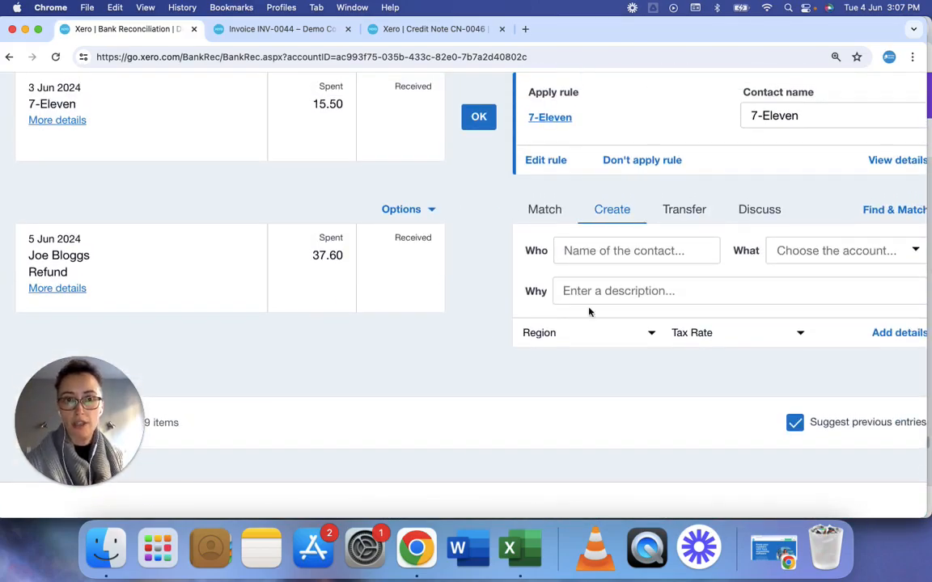
click(436, 29)
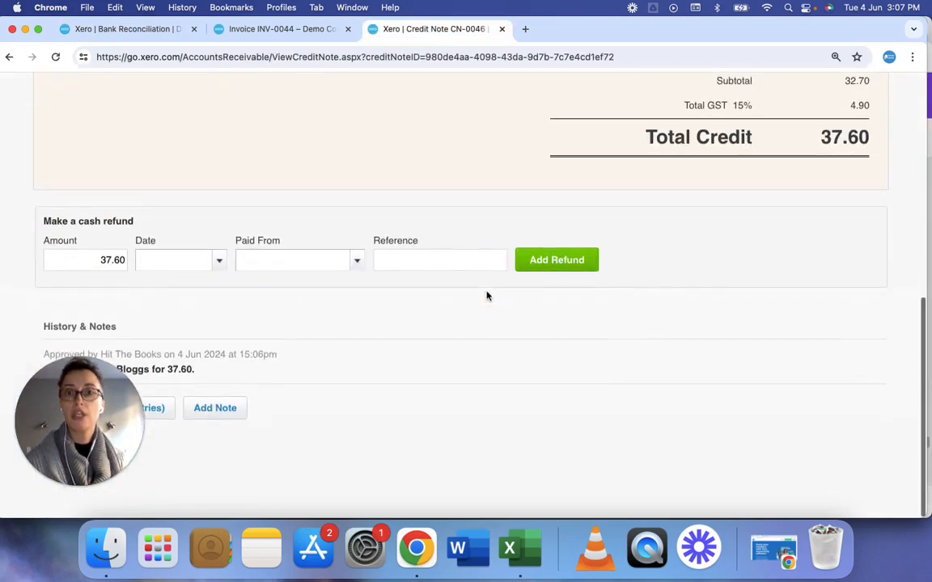
Add a cash refund dated 5 Jun 2024 from 090 Business Bank Account, referenced 'INV-0044 refund'
click(175, 258)
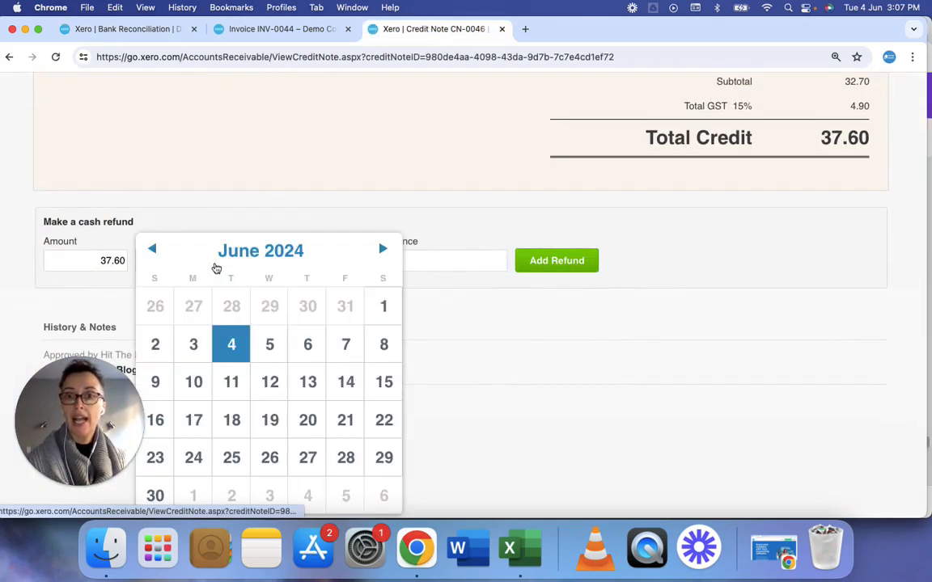
click(269, 343)
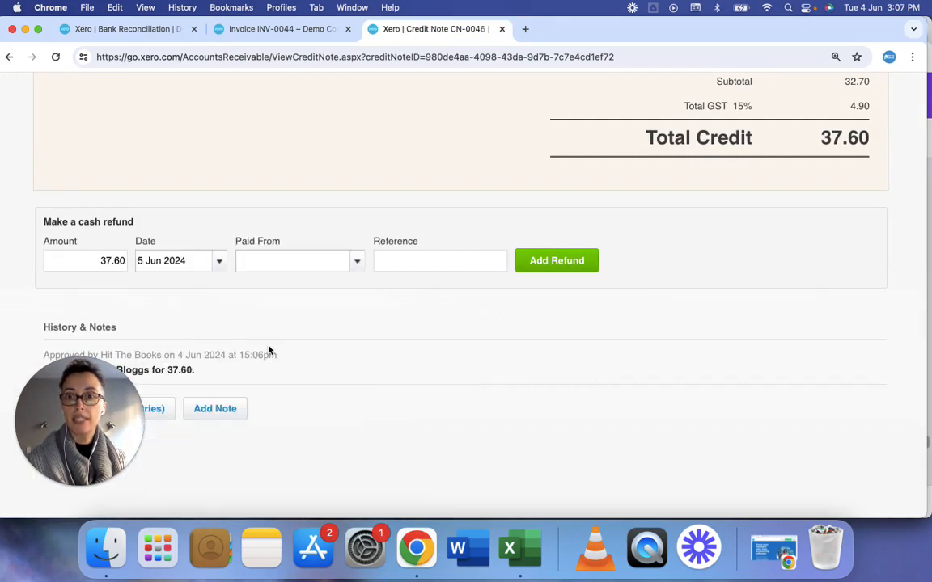
click(121, 29)
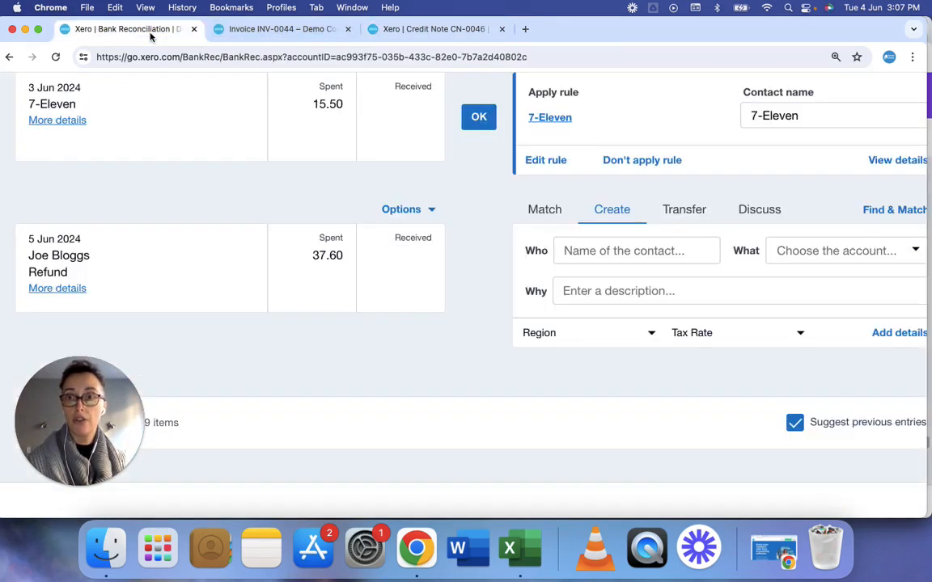
click(434, 29)
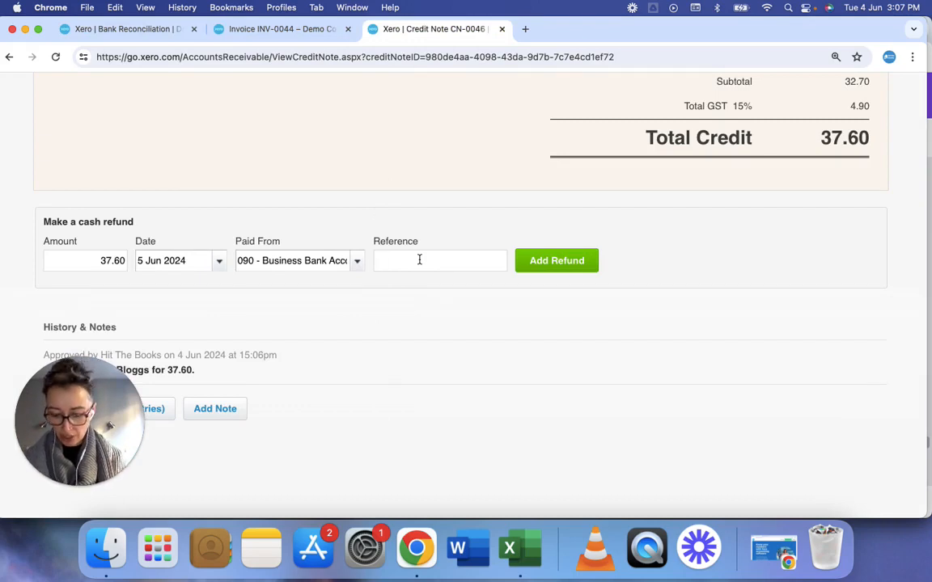
text(INV-0044 refund)
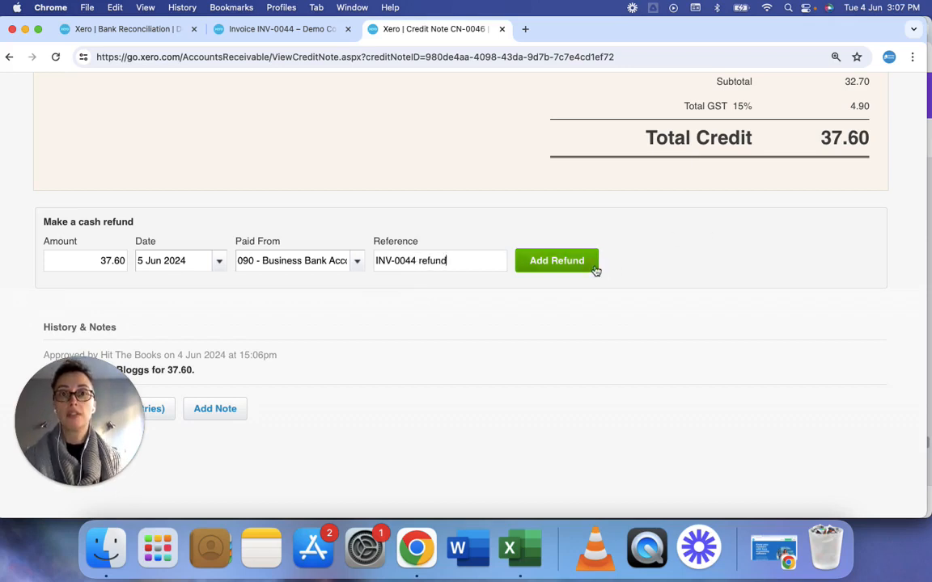
click(557, 261)
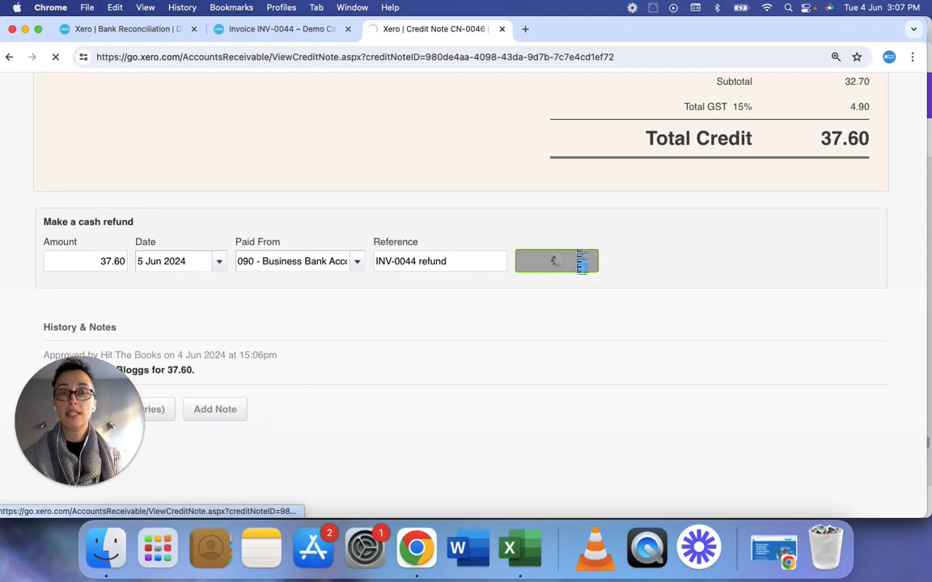
Accept the 37.60 refund bank line match and view CN-0046 with zero remaining credit
click(126, 29)
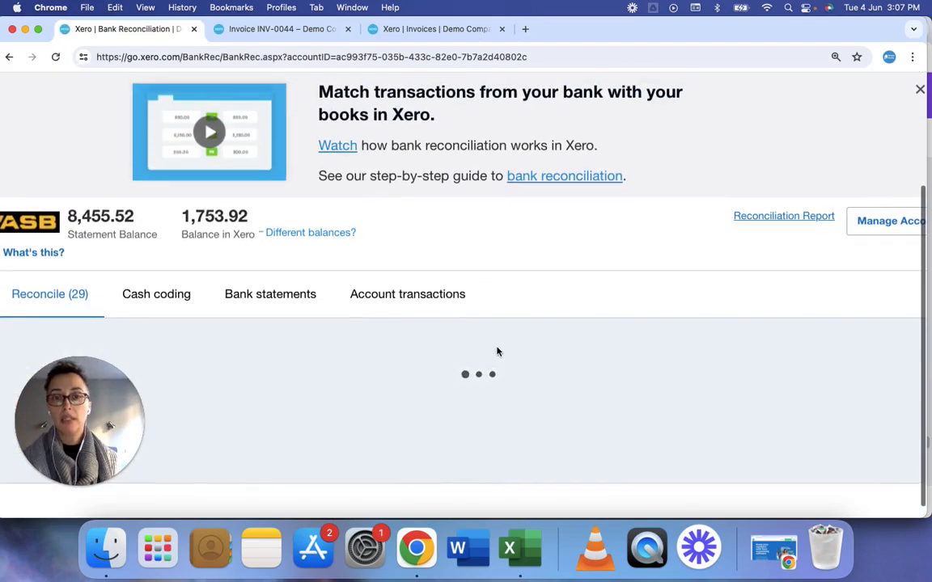
scroll(down, 3)
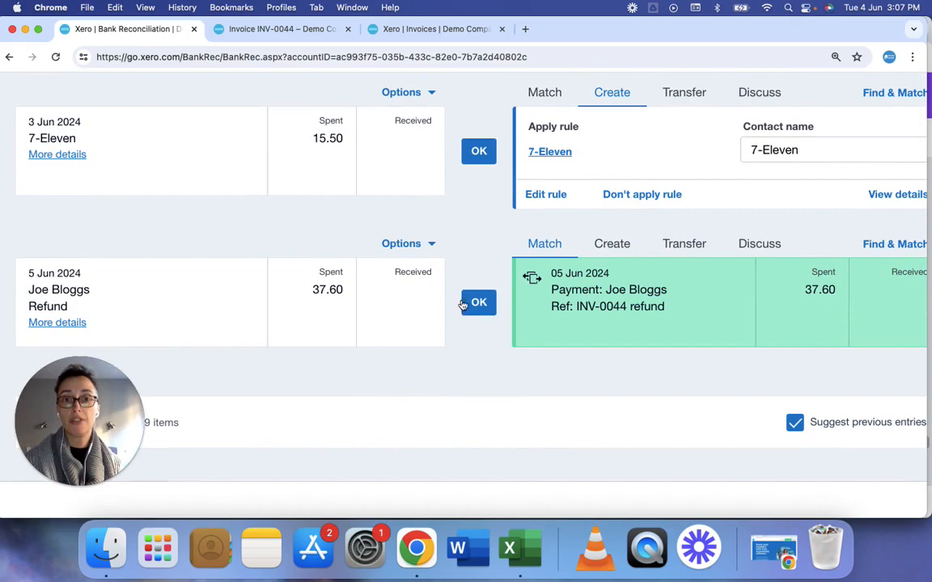
click(479, 302)
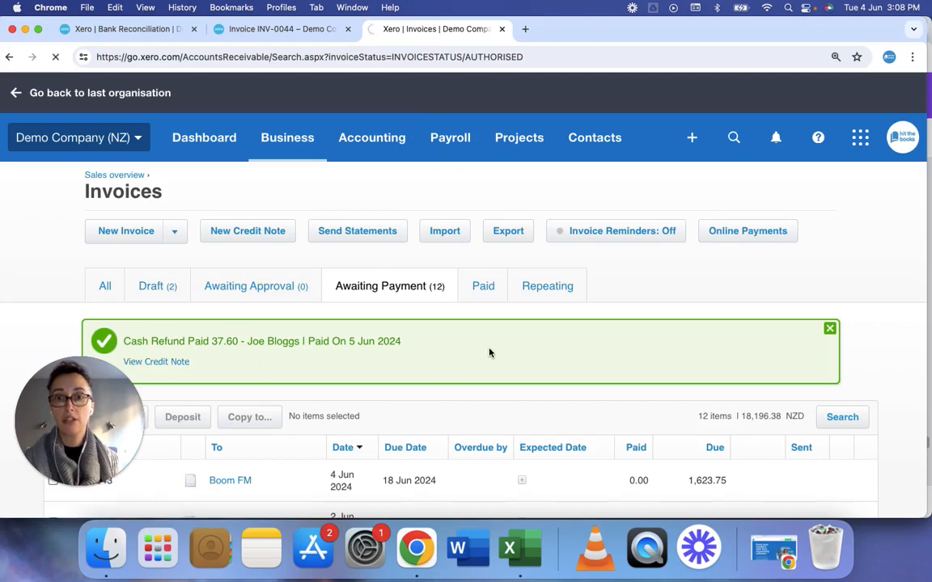
click(155, 362)
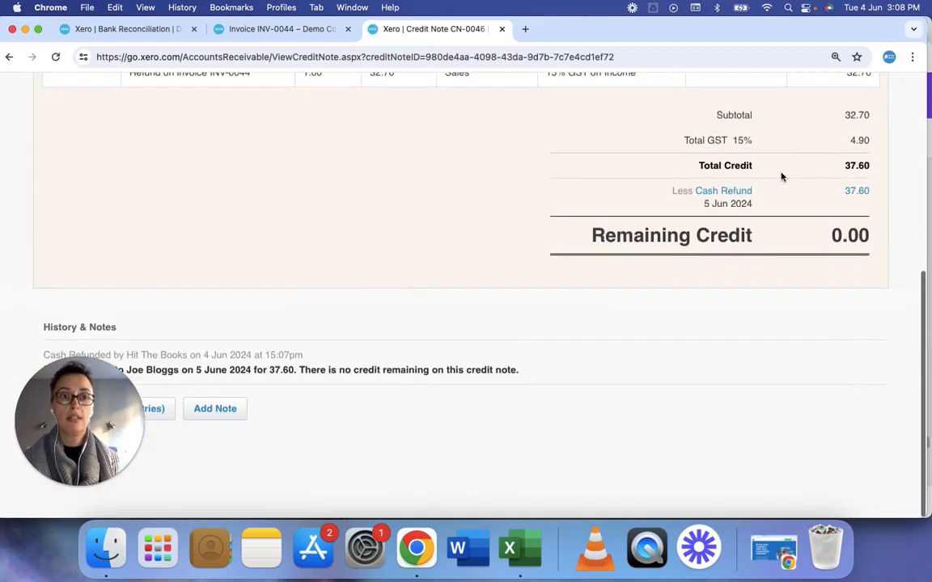